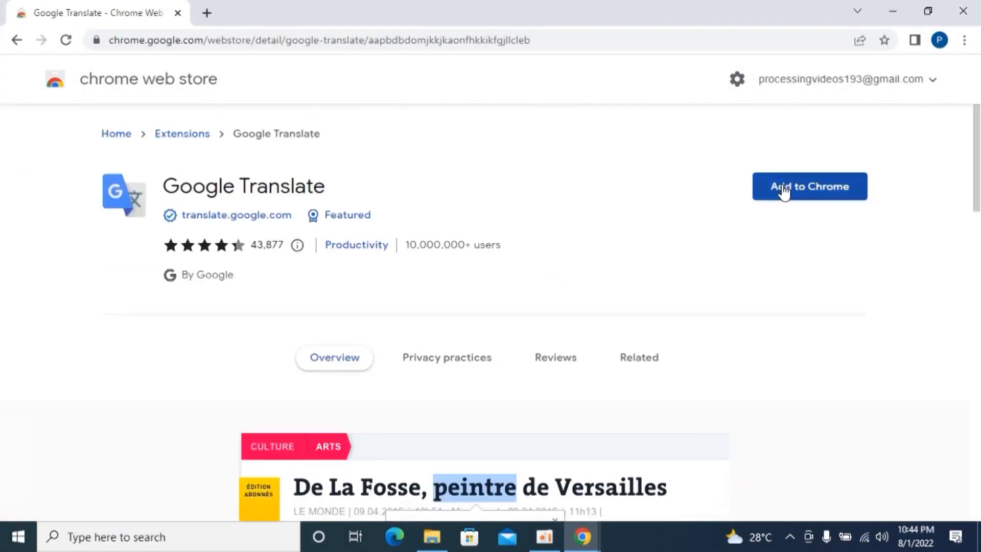
Step: Add Google Translate to Chrome from its Web Store page, bringing up the confirmation prompt
click(810, 186)
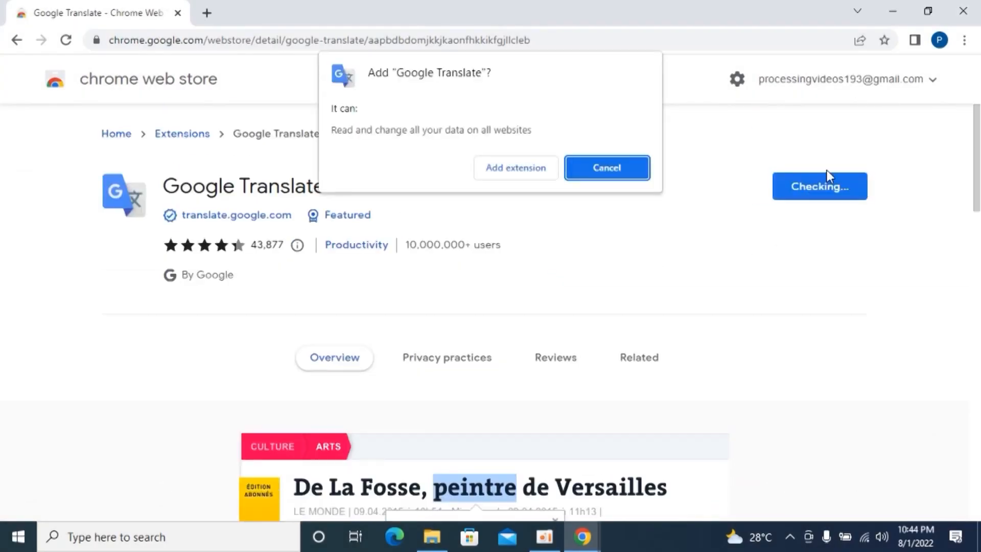